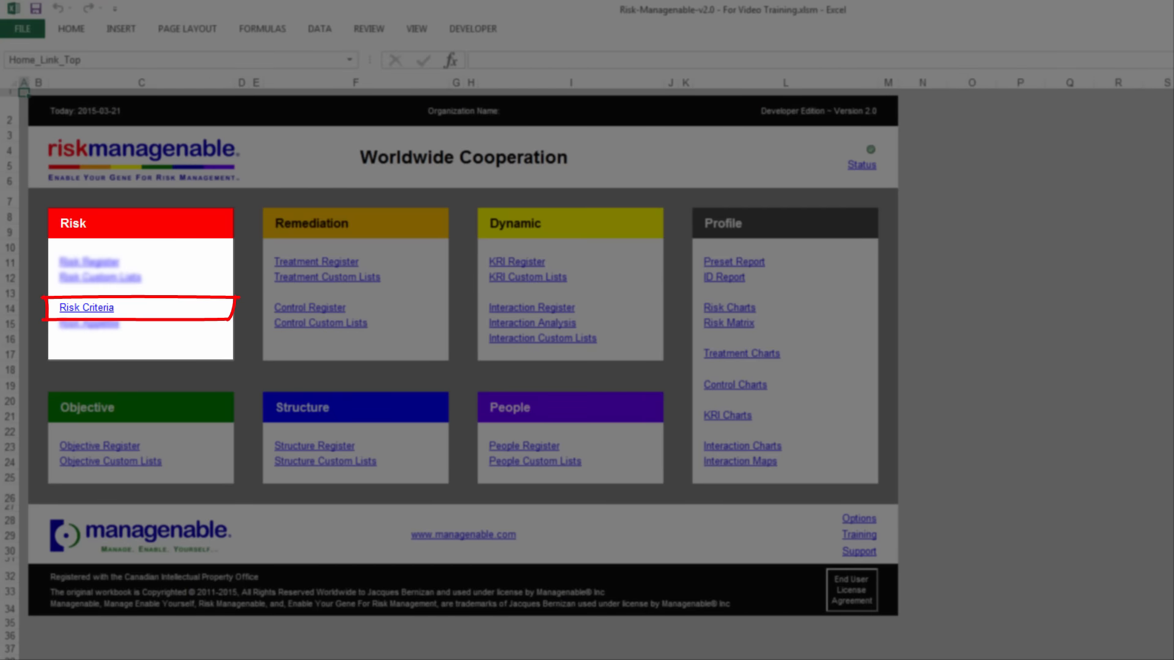
Step: Go to the Risk Criteria sheet via the hyperlink under the Home sheet's Risk section
{"action": "left_click", "coordinate": [86, 307]}
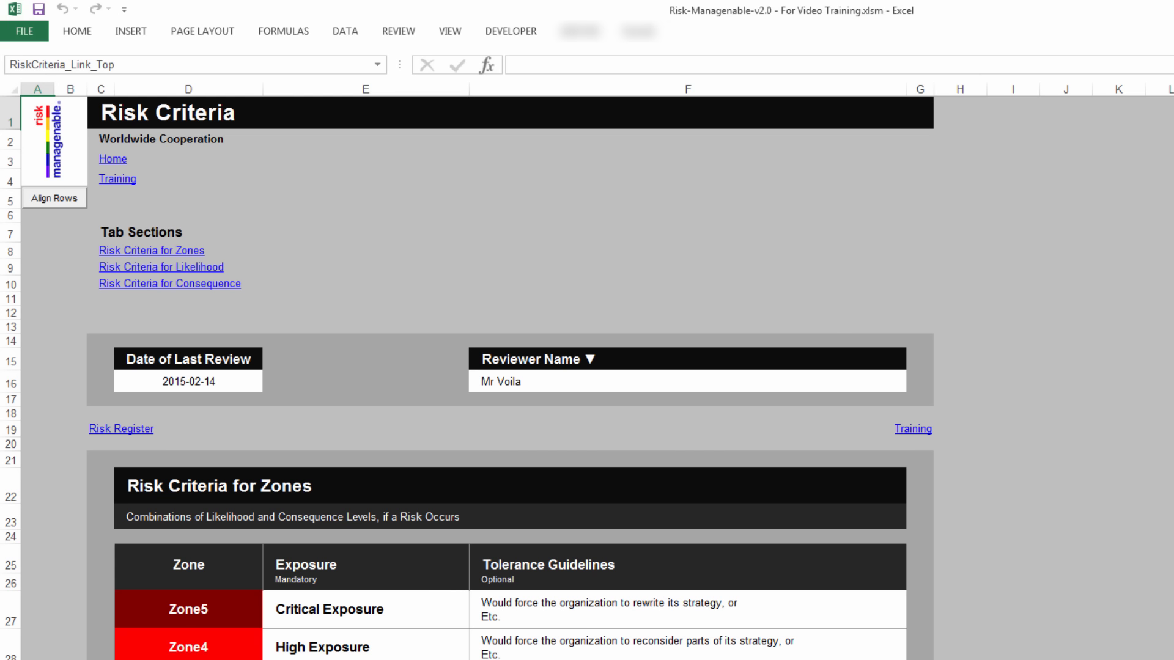
{"action": "left_click", "coordinate": [121, 428]}
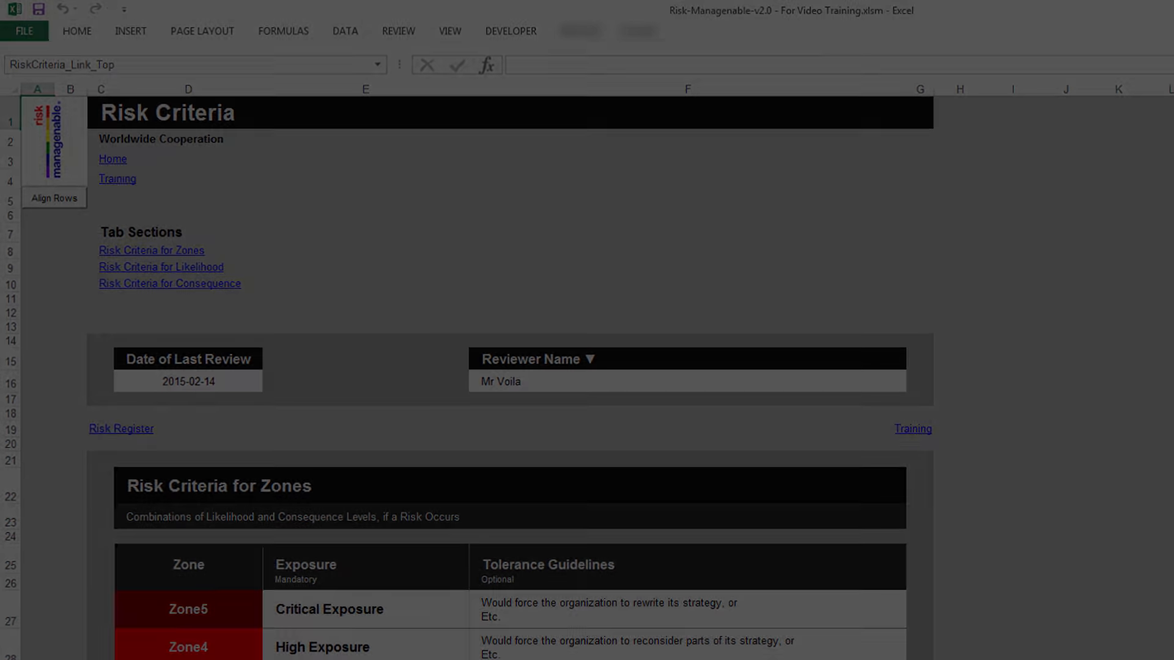
Step: Scroll through the Zones and Likelihood tables down to the Consequence table and back to Likelihood
{"action": "scroll", "scroll_direction": "down", "scroll_amount": 3}
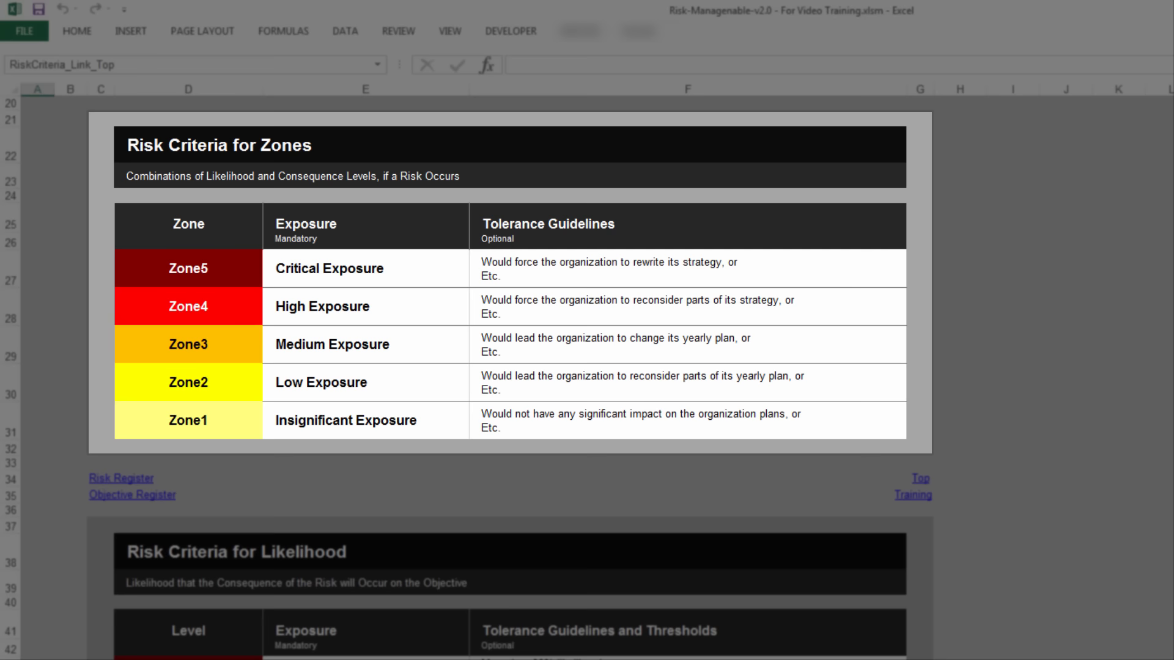
{"action": "scroll", "scroll_direction": "down", "scroll_amount": 3}
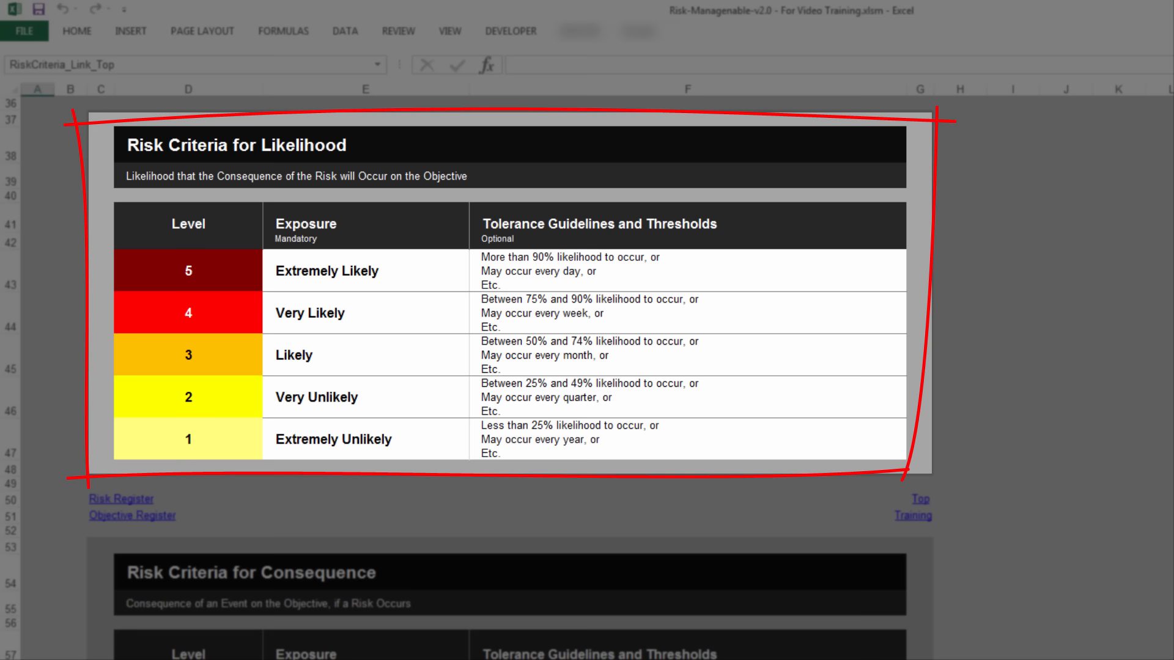
{"action": "scroll", "scroll_direction": "down", "scroll_amount": 3}
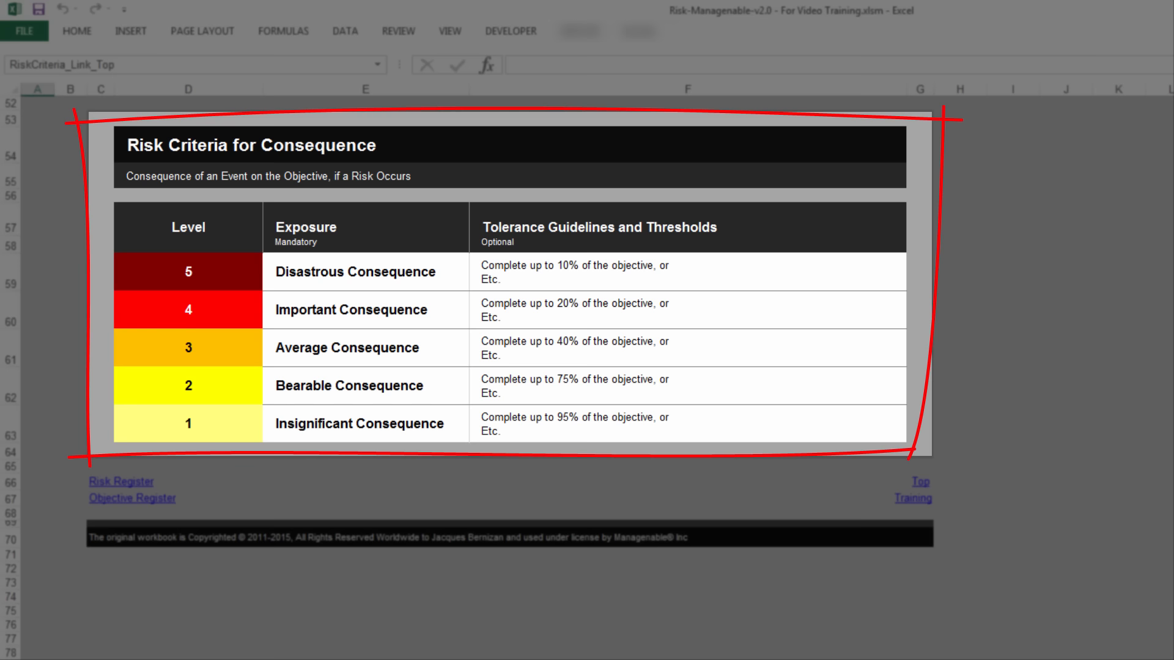
{"action": "scroll", "scroll_direction": "up", "scroll_amount": 3}
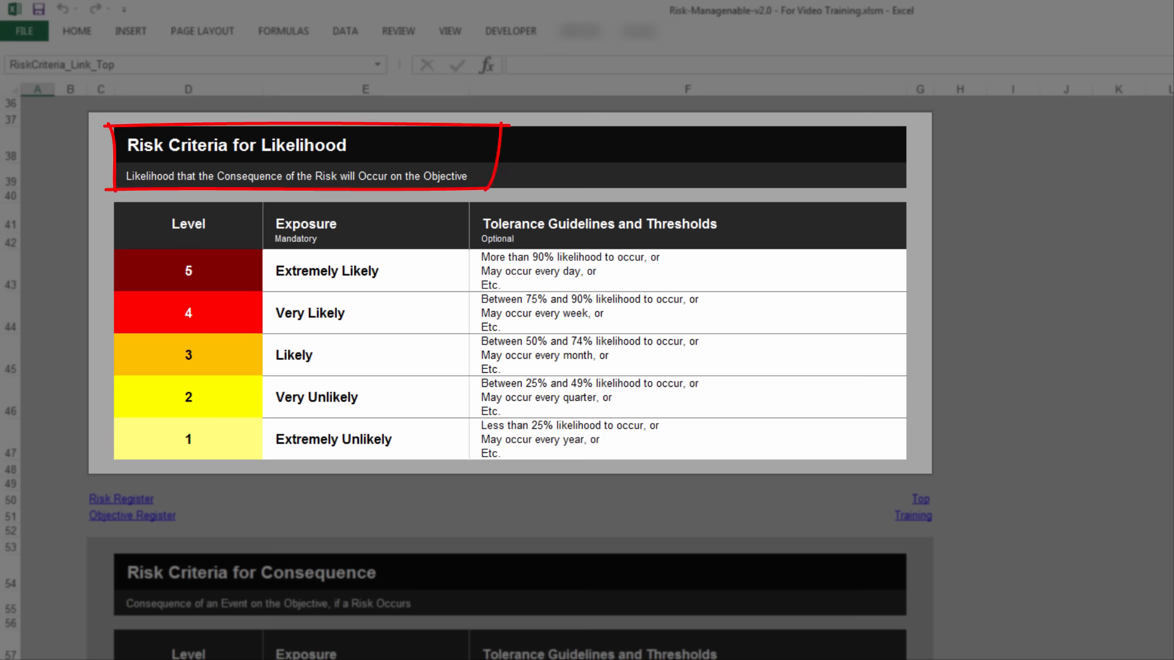
Step: Scroll between the Likelihood and Zones tables, settling on the Zones table's Zone column
{"action": "scroll", "scroll_direction": "up", "scroll_amount": 3}
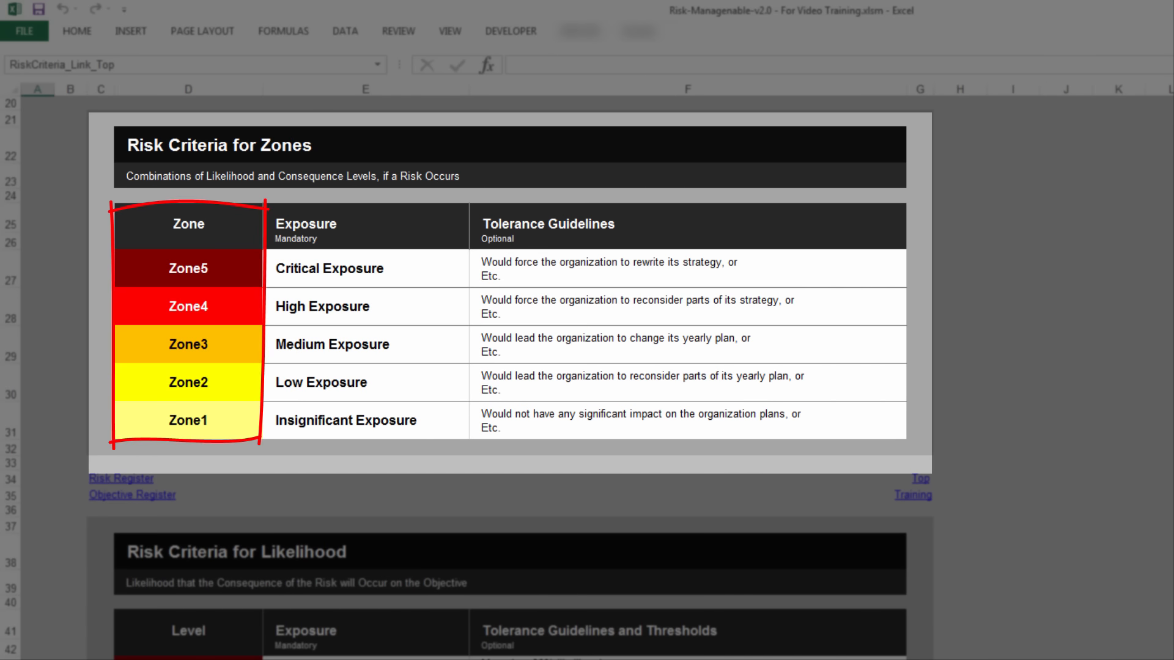
{"action": "scroll", "scroll_direction": "down", "scroll_amount": 3}
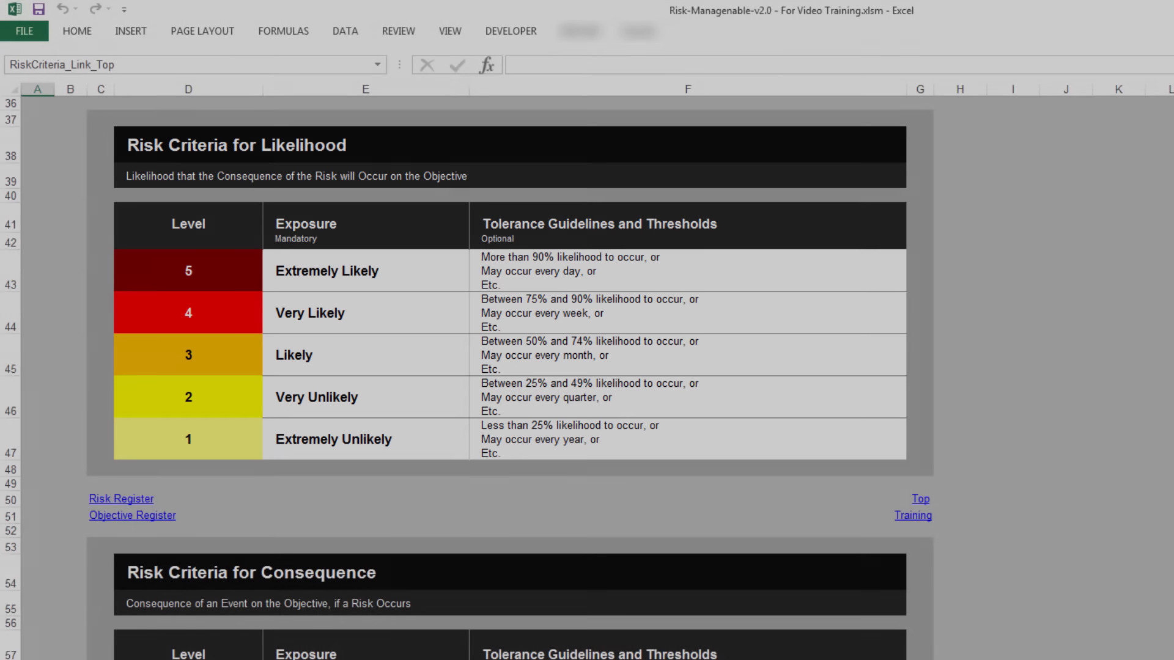
{"action": "scroll", "scroll_direction": "up", "scroll_amount": 3}
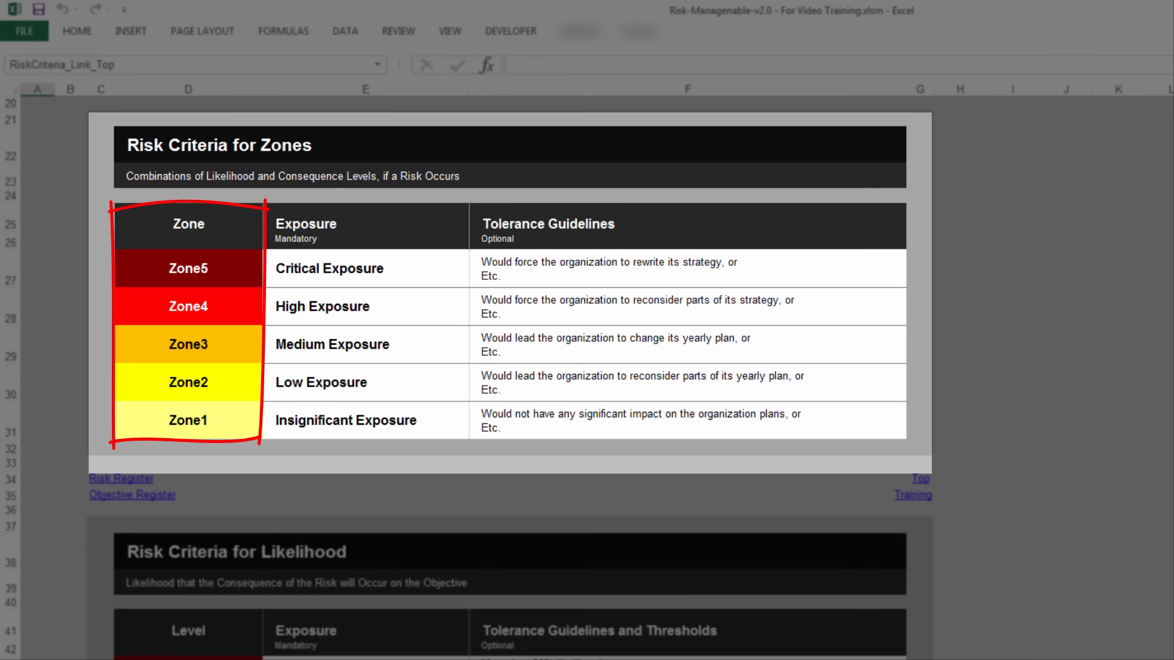
{"action": "scroll", "scroll_direction": "down", "scroll_amount": 3}
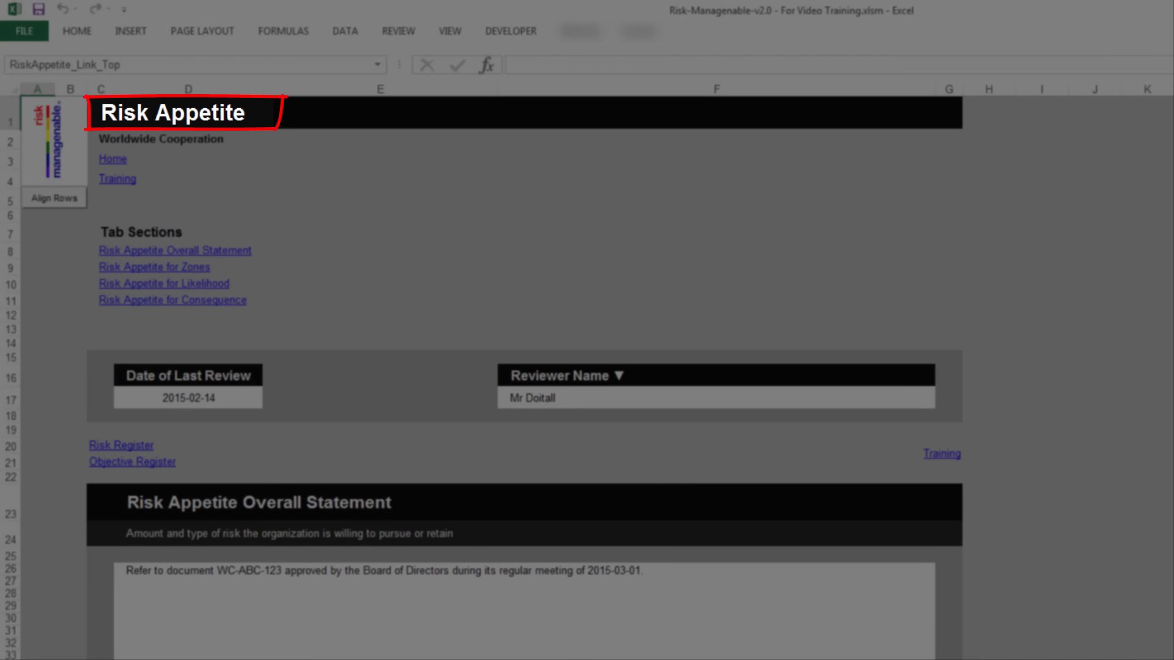
Step: Return from Risk Appetite to the Risk Criteria sheet's Likelihood tolerance guidelines
{"action": "left_click", "coordinate": [163, 282]}
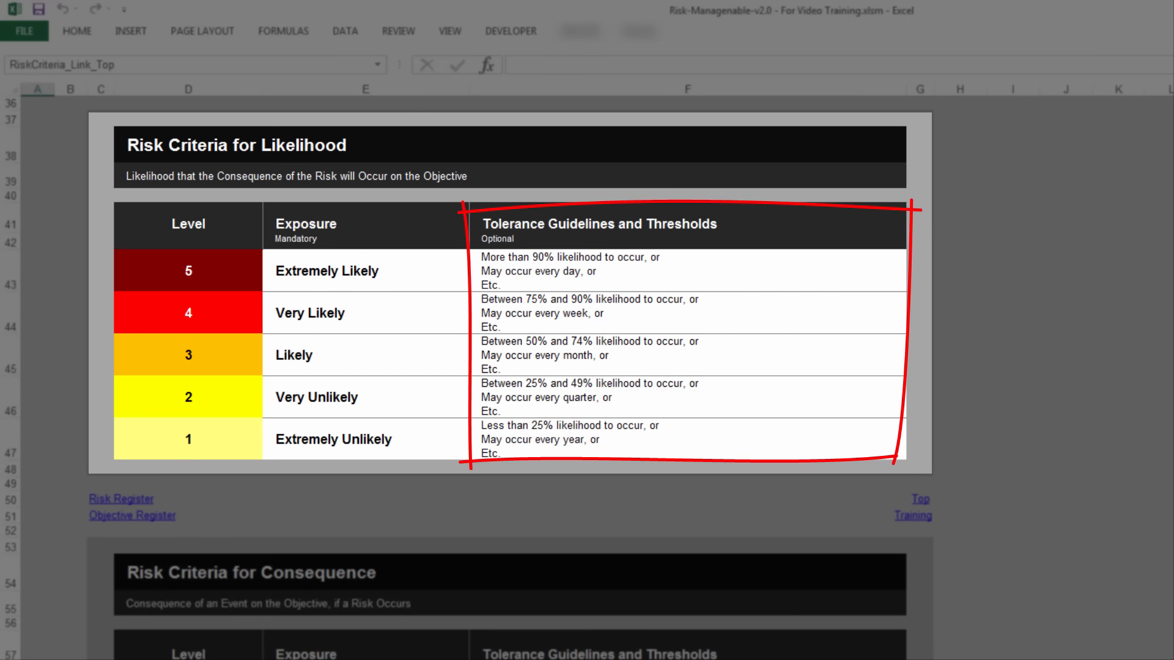